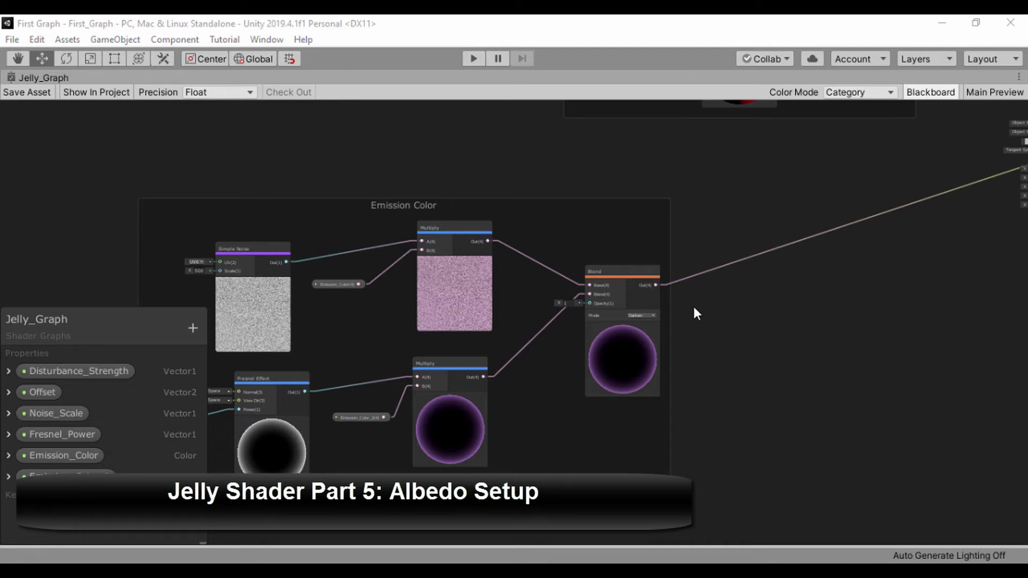
mouse_move(708, 336)
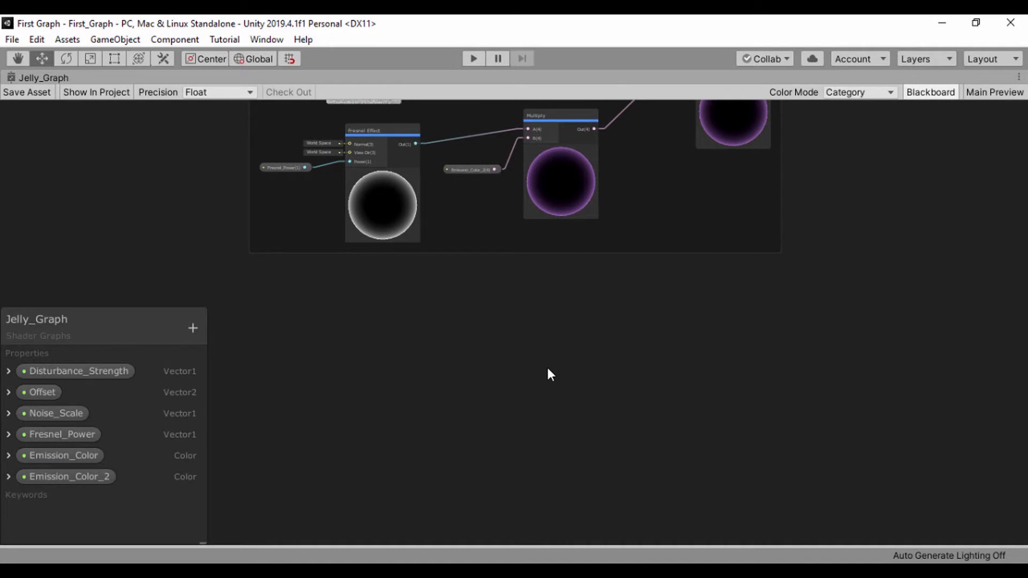
mouse_move(559, 361)
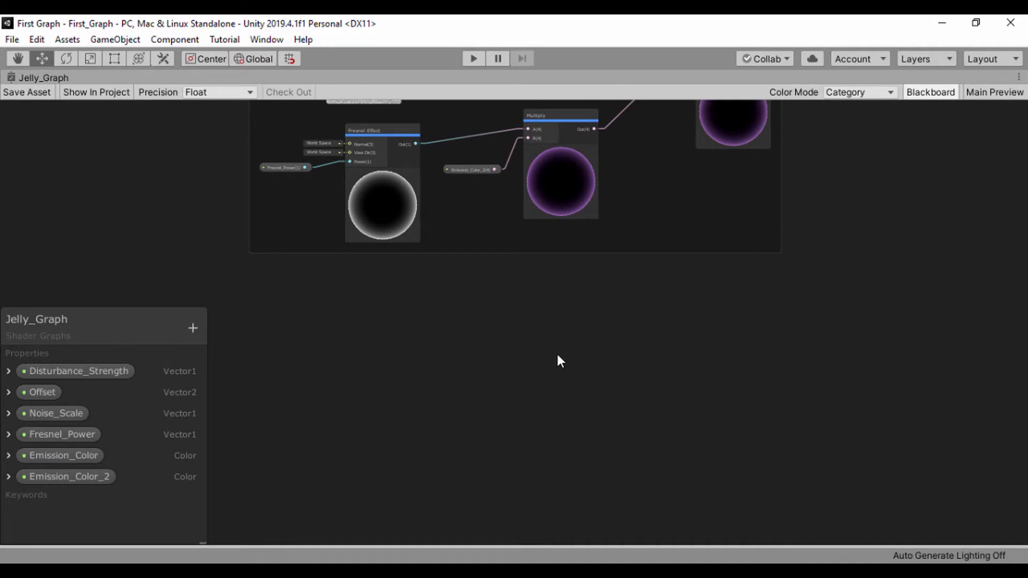
Step: Add a Sample Texture 2D node and wire a new Texture 2D Asset node into its Texture input
text(sample)
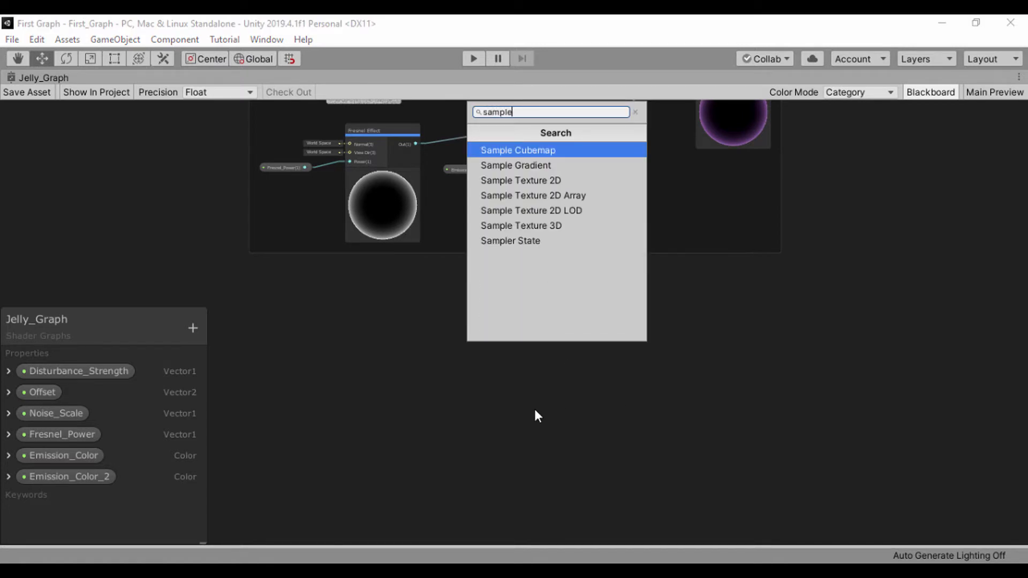
click(523, 180)
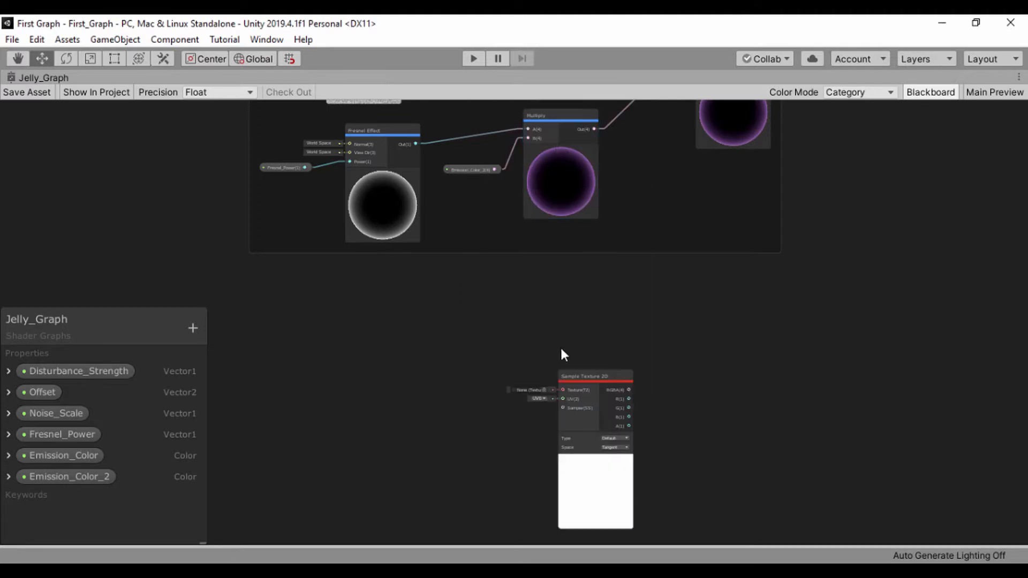
drag(593, 376, 601, 328)
text(te)
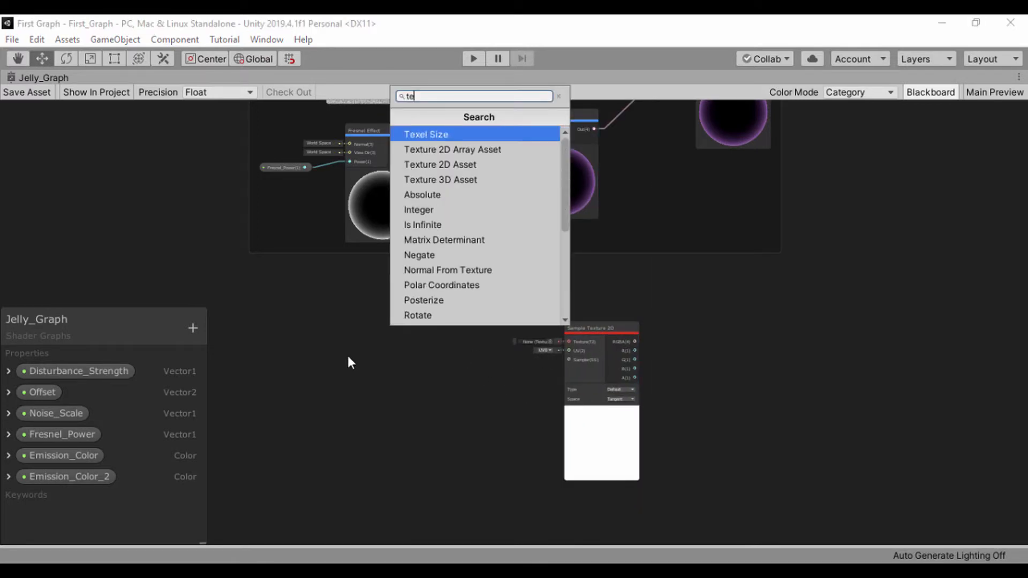
mouse_move(428, 180)
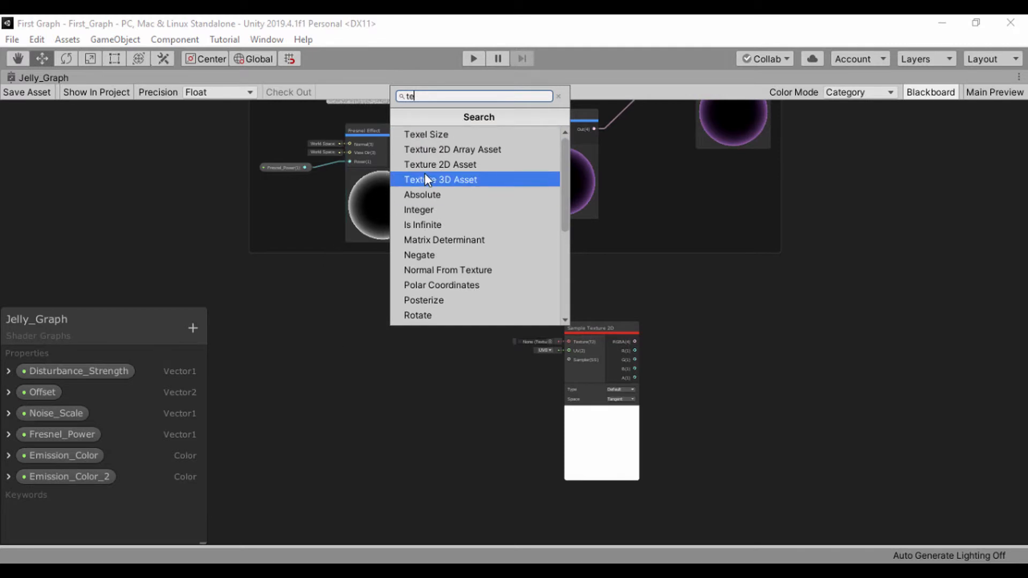
click(439, 165)
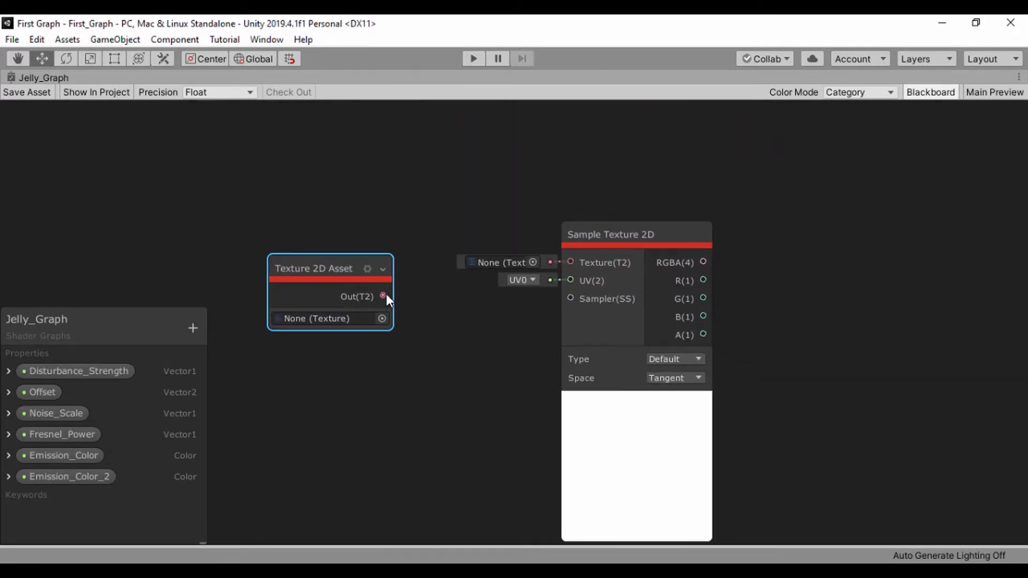
drag(383, 296, 570, 263)
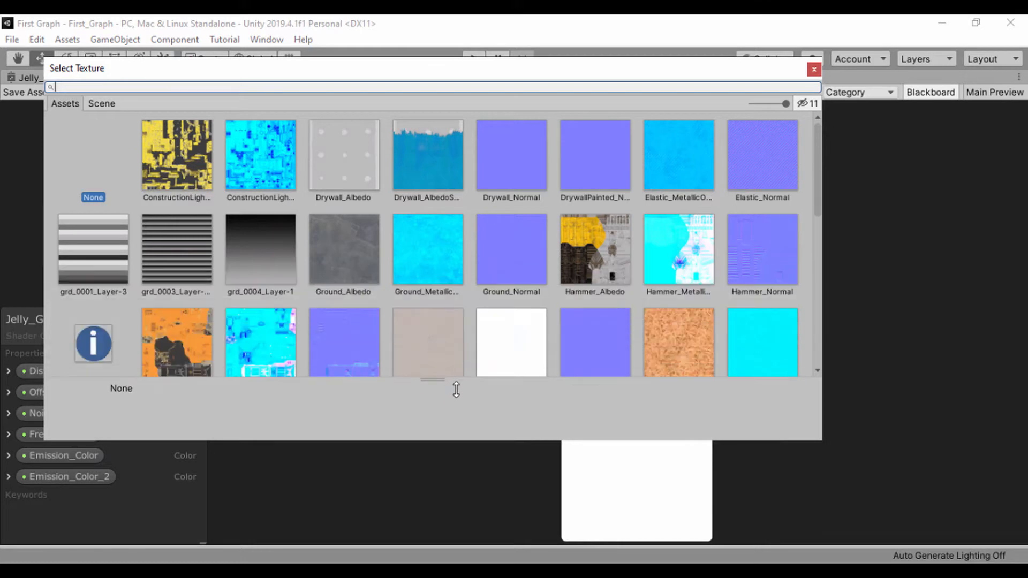
Step: Assign Ground_MetallicOcclusionSmoothness to the Texture 2D Asset node
click(428, 248)
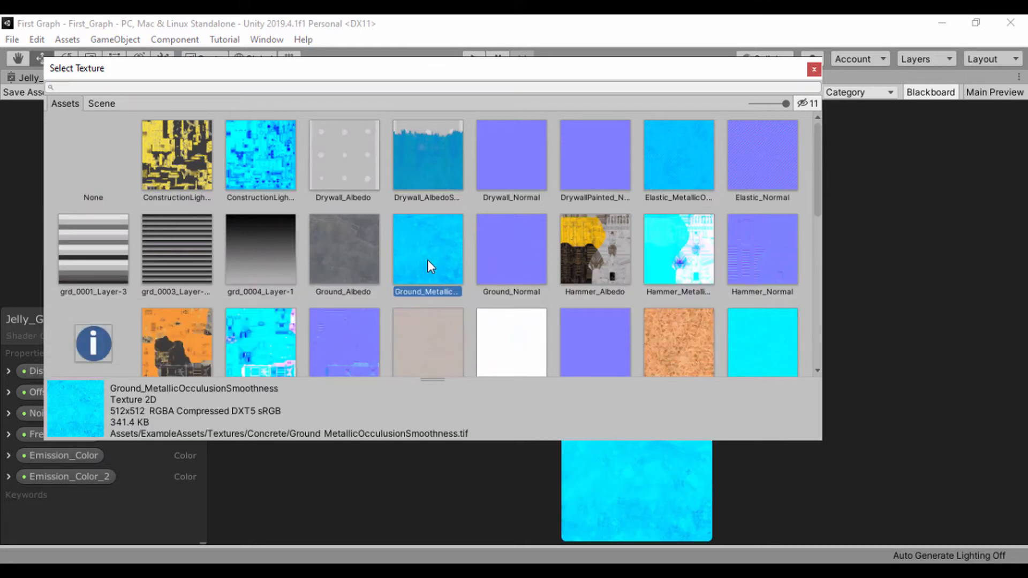
mouse_move(814, 70)
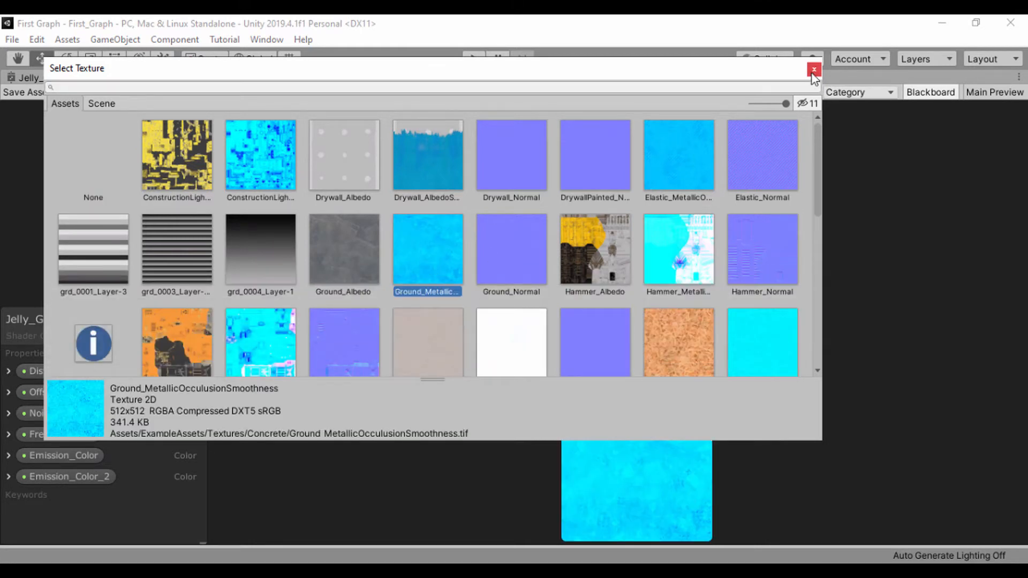
click(813, 71)
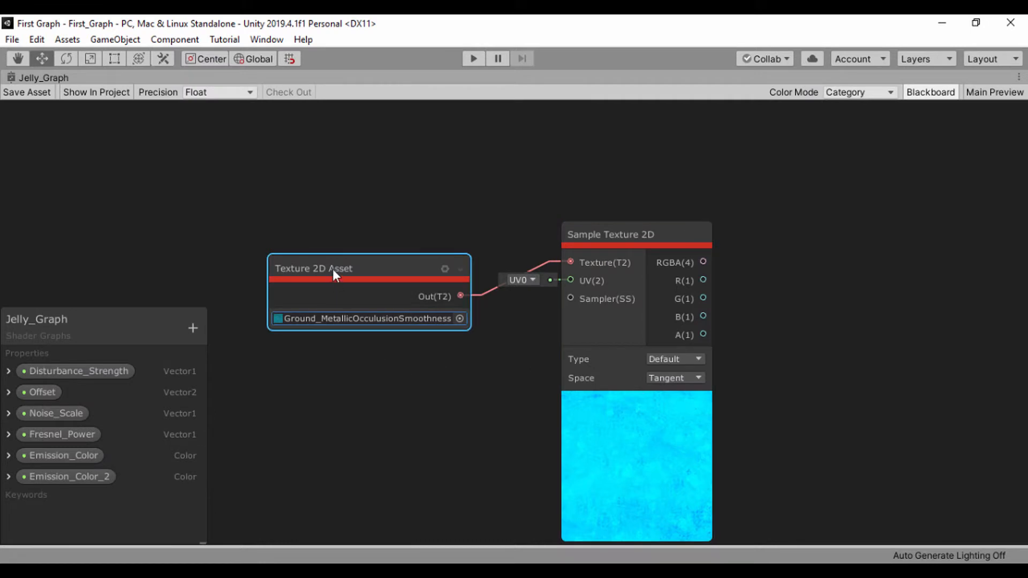
Step: Convert the texture asset node to an exposed property named 'Albedo Texture'
right_click(335, 267)
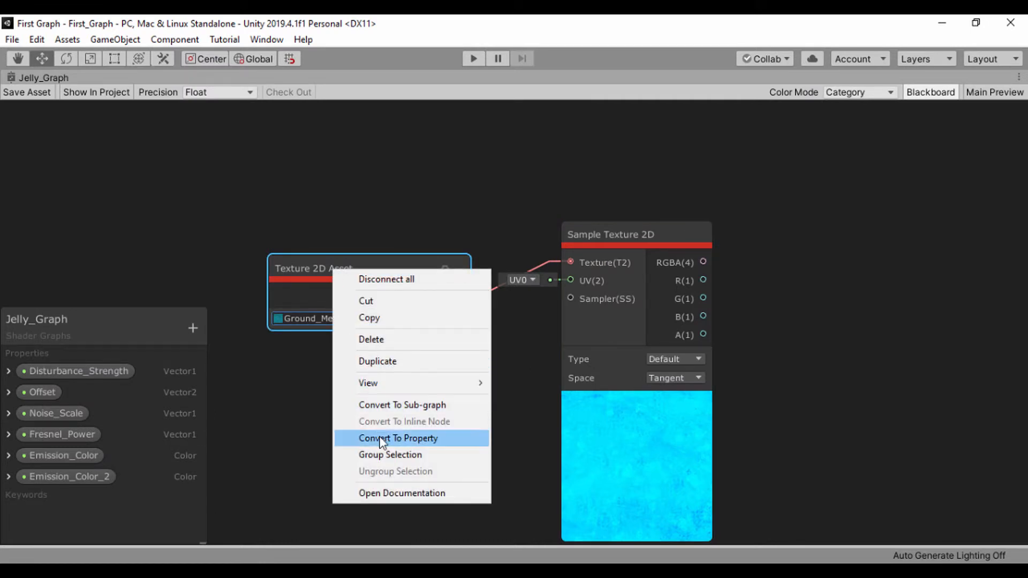
click(396, 438)
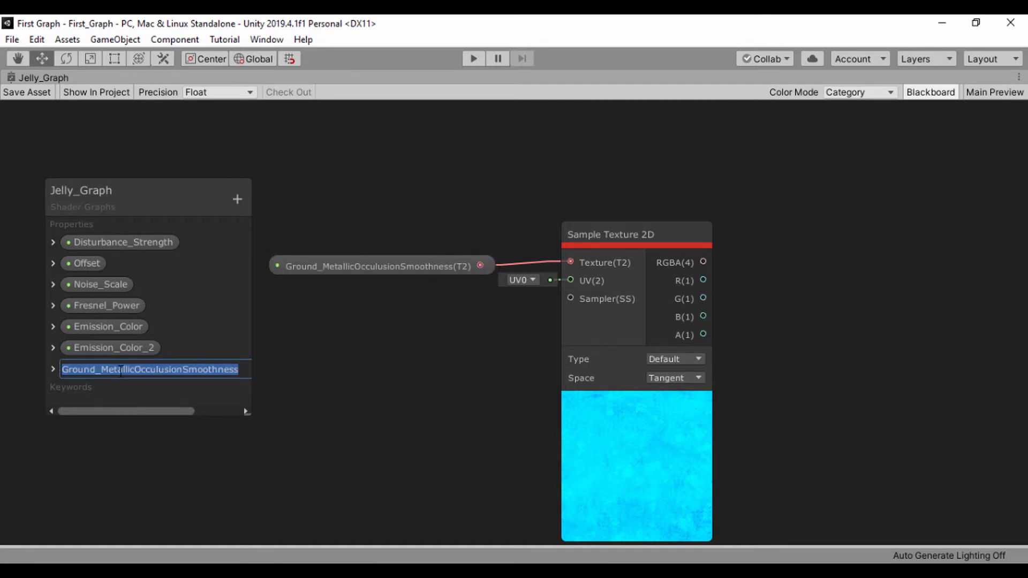
text(Albedo)
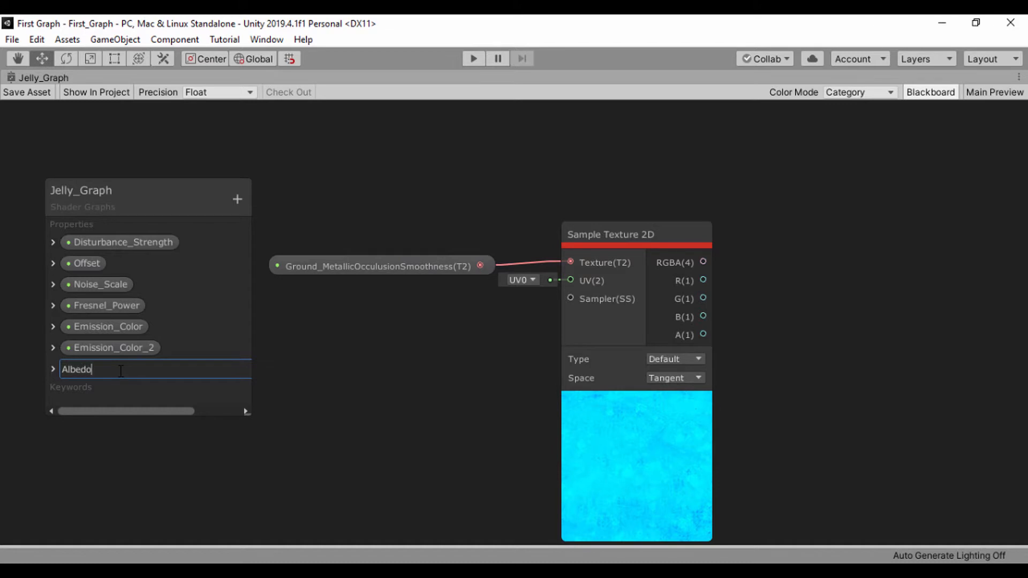
text(Text)
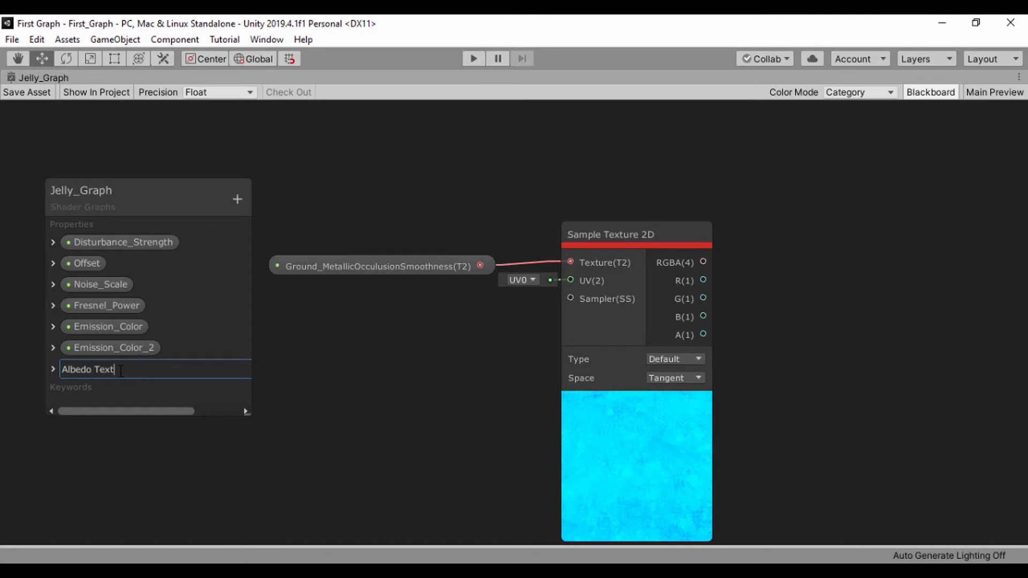
text(ure)
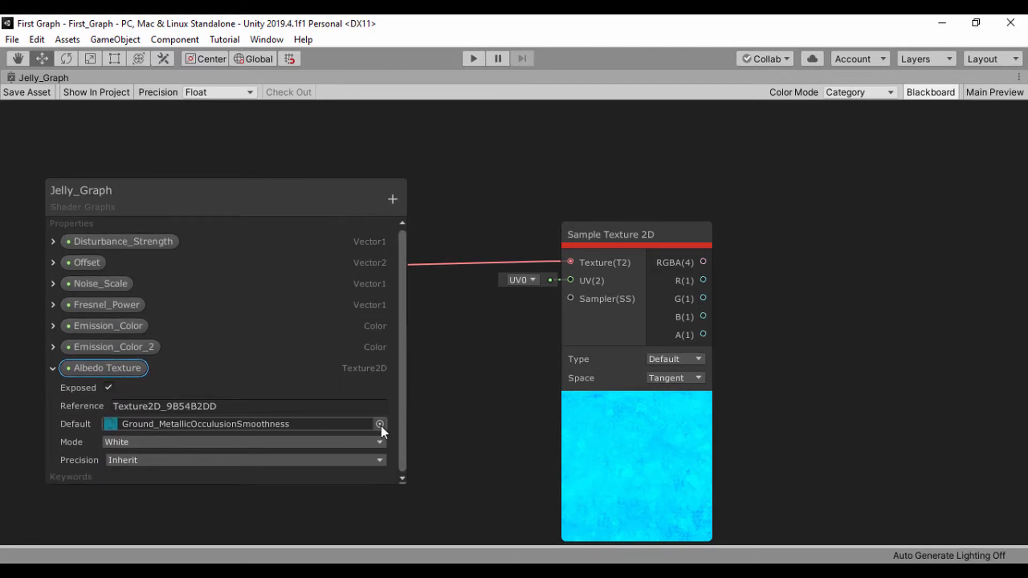
click(379, 424)
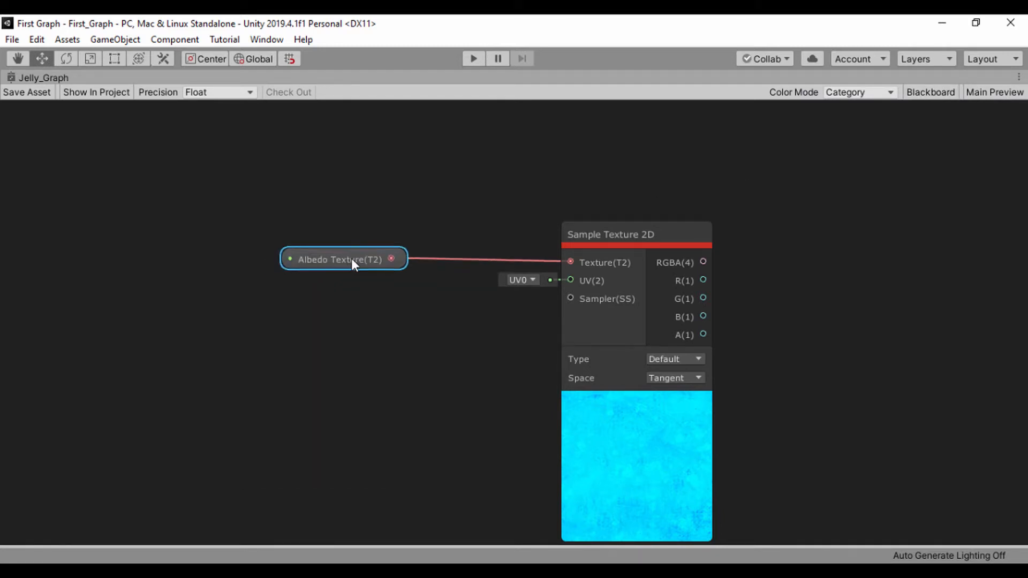
Step: Move the Albedo Texture node up beside the sampler and pan the view to free space on the left
drag(341, 259, 365, 249)
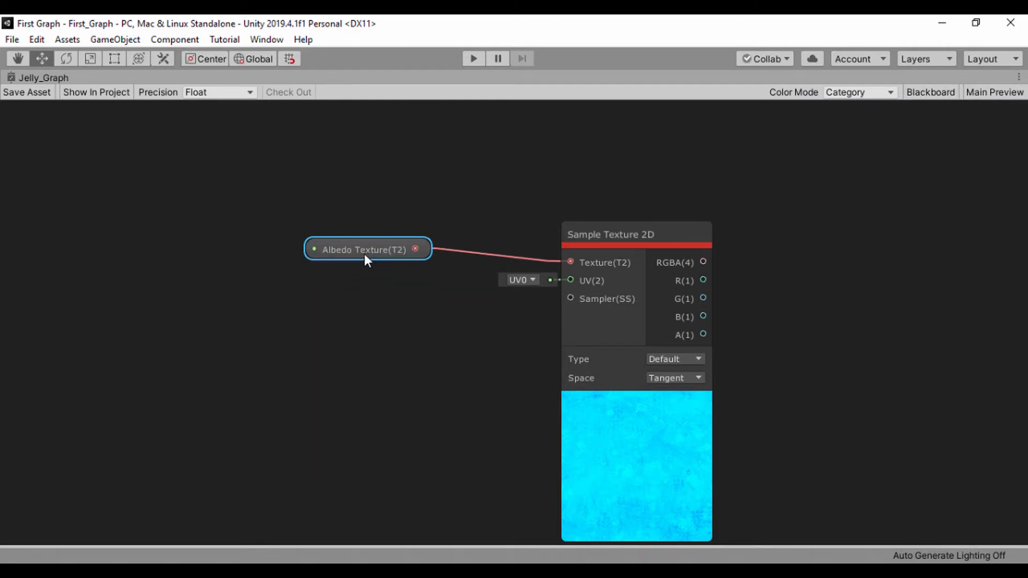
drag(366, 250, 464, 214)
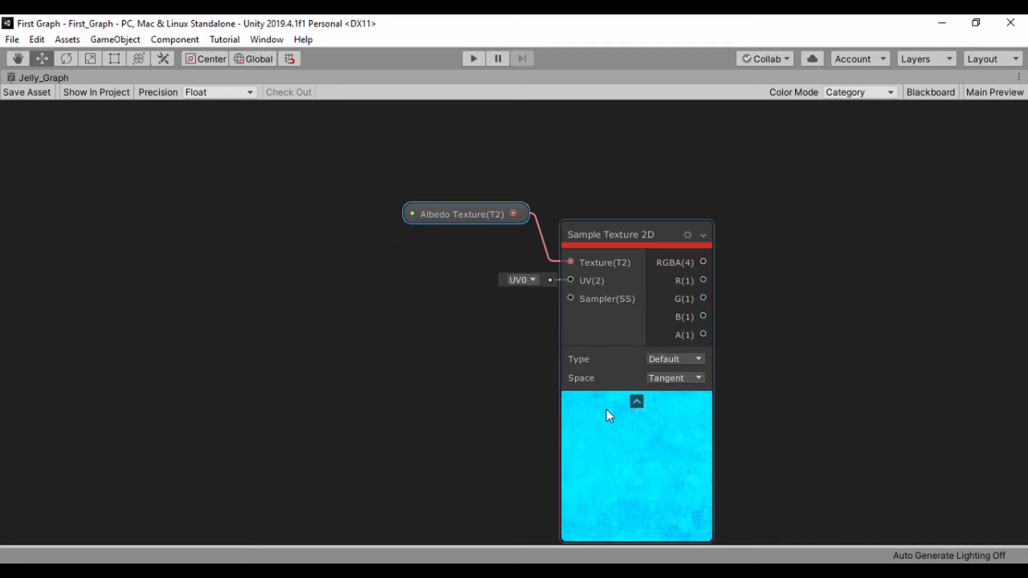
mouse_move(605, 408)
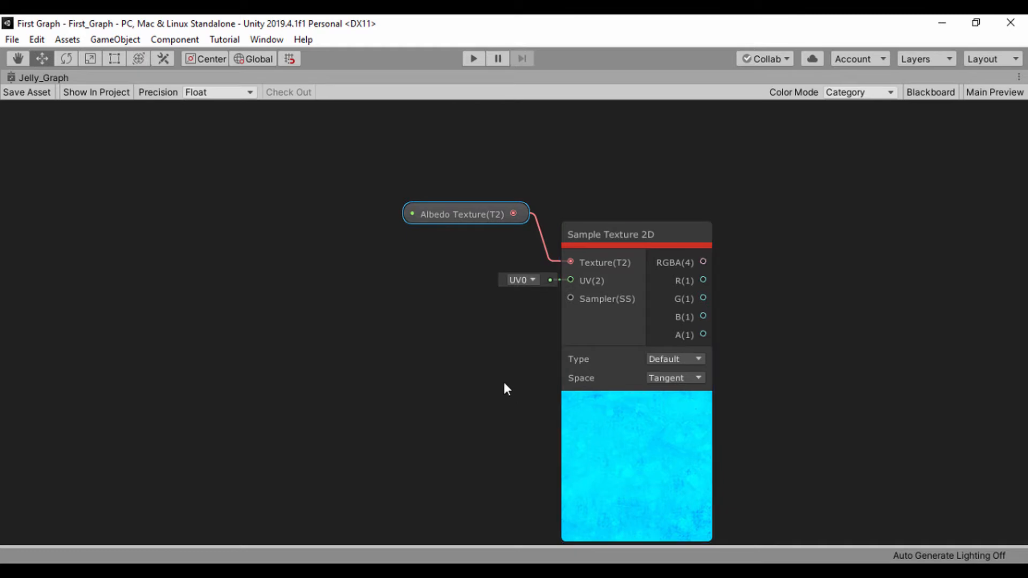
drag(504, 389, 284, 261)
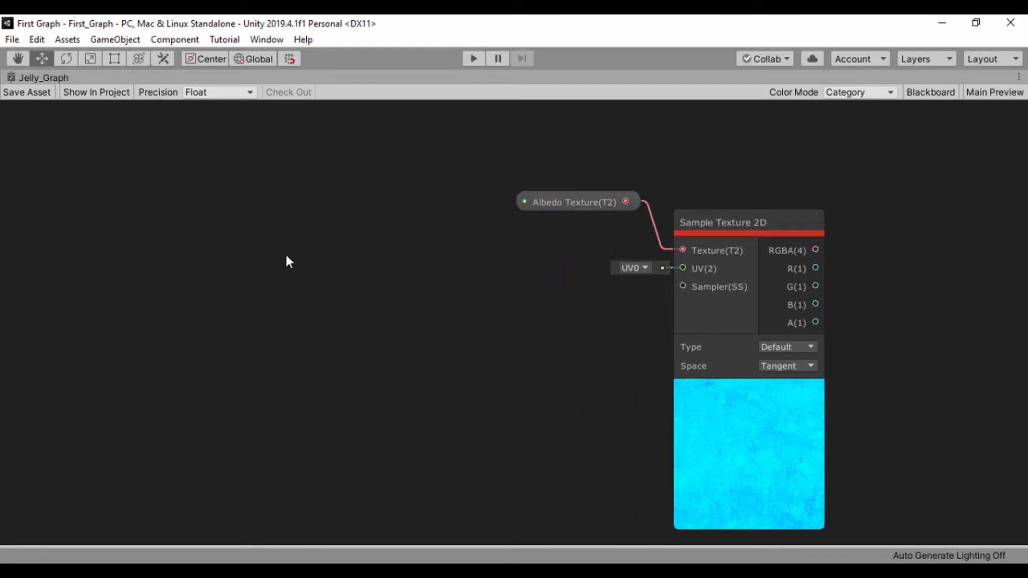
Step: Add a Time node moved to the left and a Multiply node beside it
text(tim)
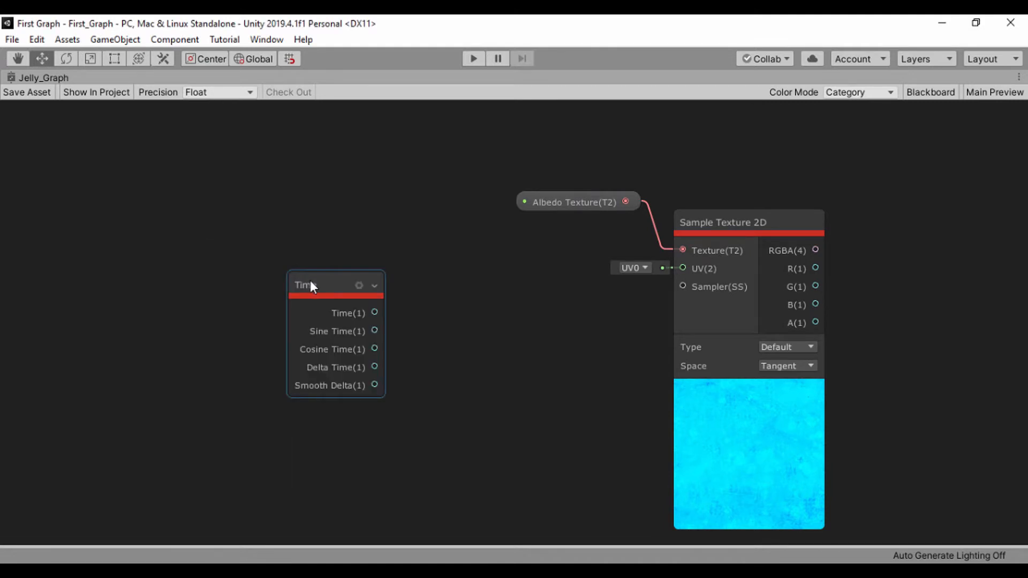
drag(312, 284, 223, 271)
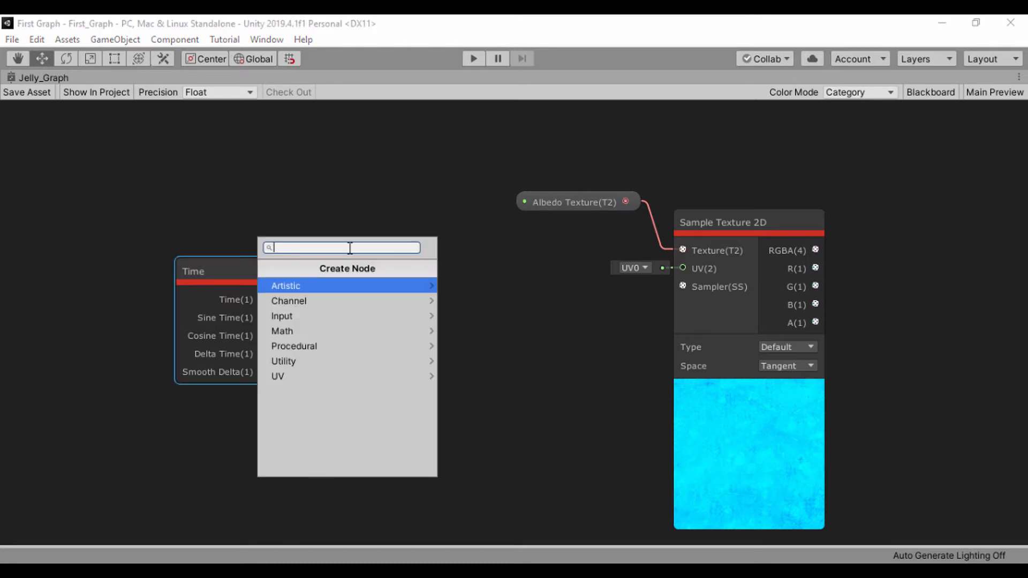
text(multip)
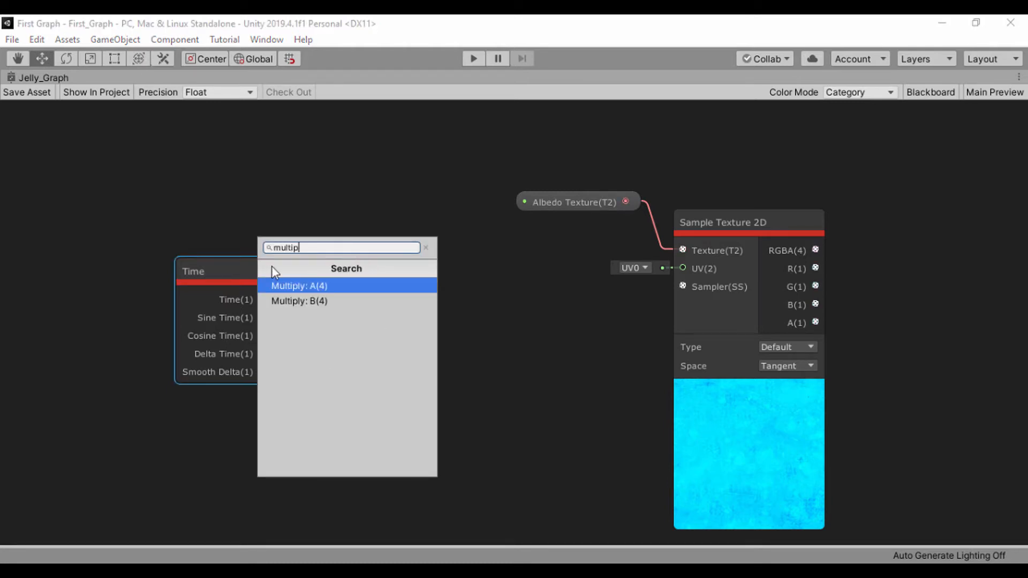
click(298, 286)
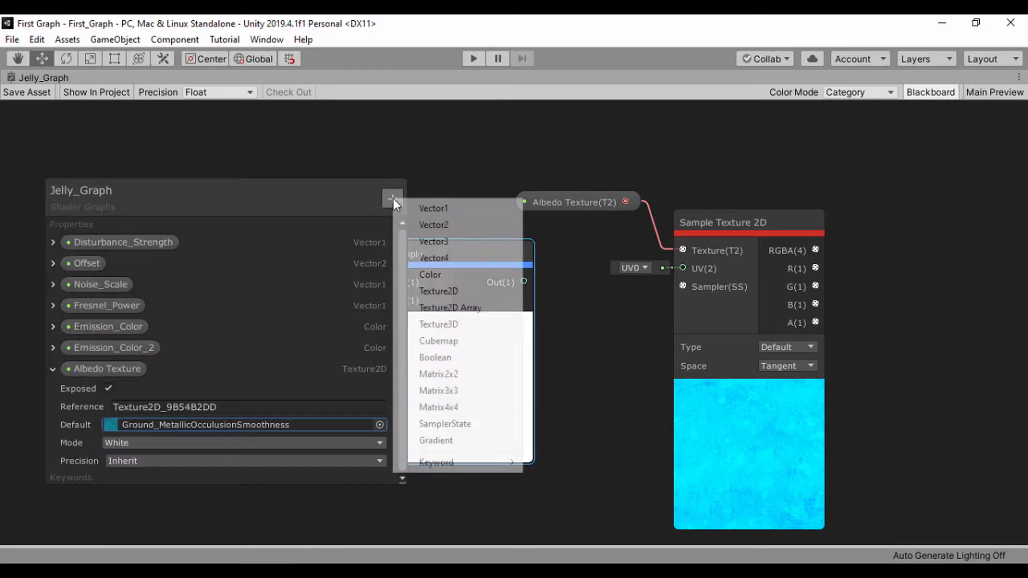
Step: Create a Vector1 property named Speed with default value 0.5
click(432, 208)
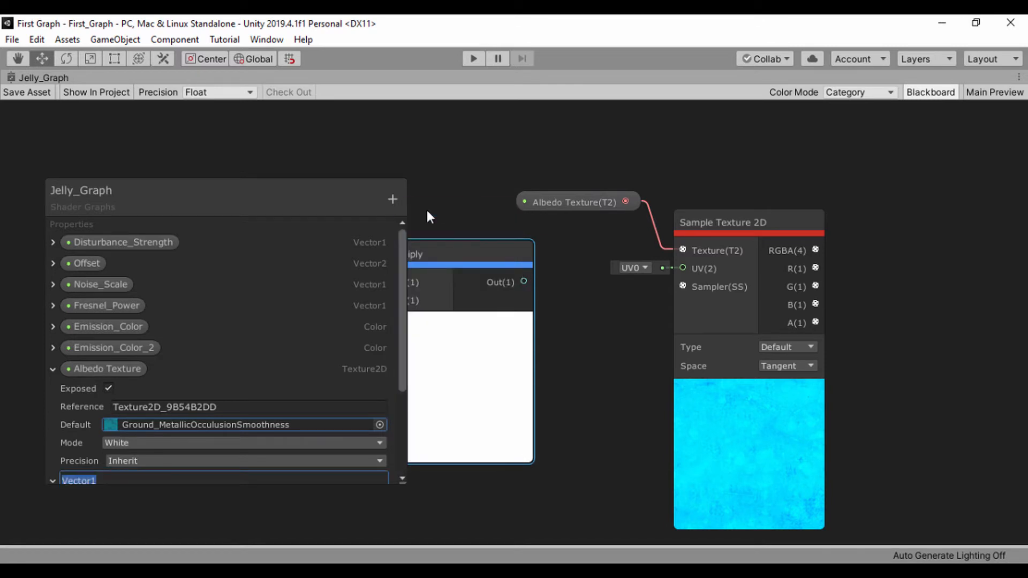
text(Speed)
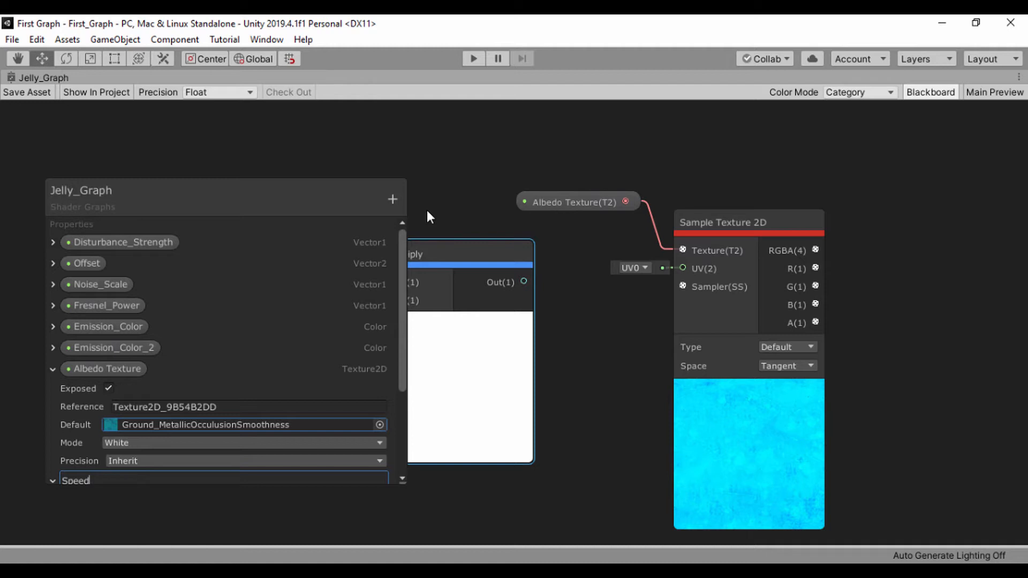
mouse_move(516, 146)
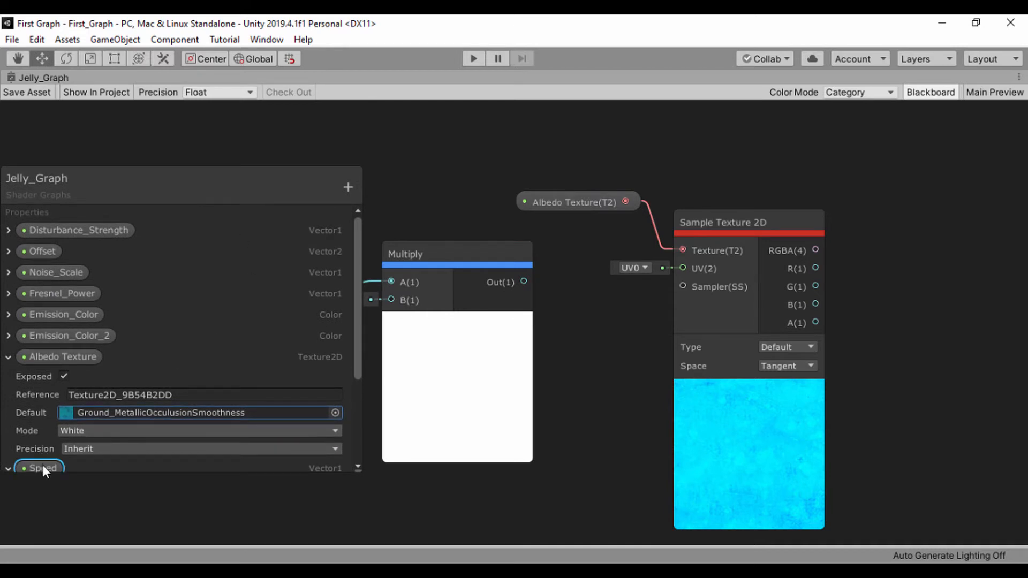
scroll(down, 3)
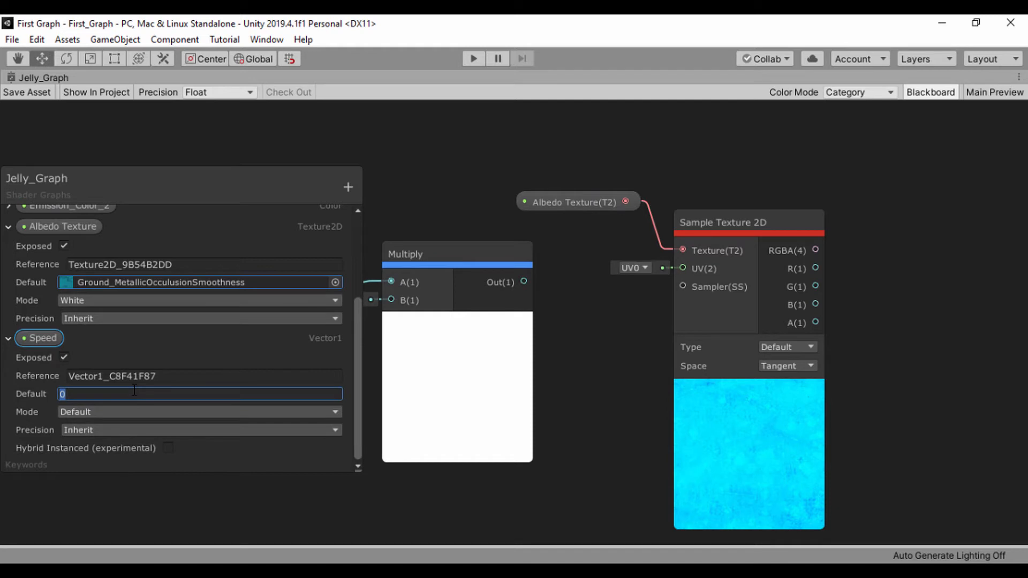
text(0.5)
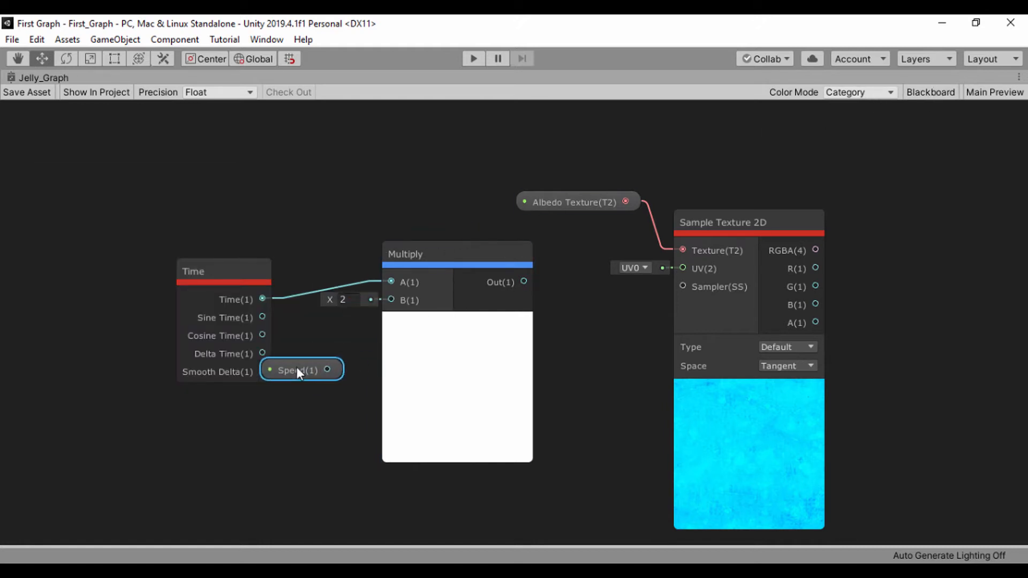
Step: Wire the Speed node into the Multiply node's B input
drag(327, 369, 390, 300)
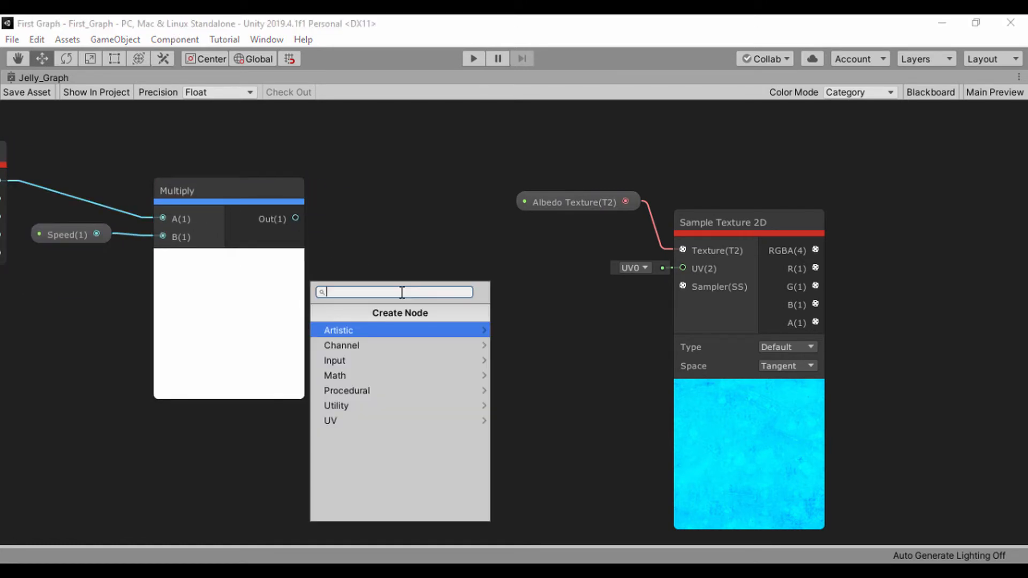
Step: Add a Tiling And Offset node, collapse its preview and feed its output into the sampler's UV
text(tiling)
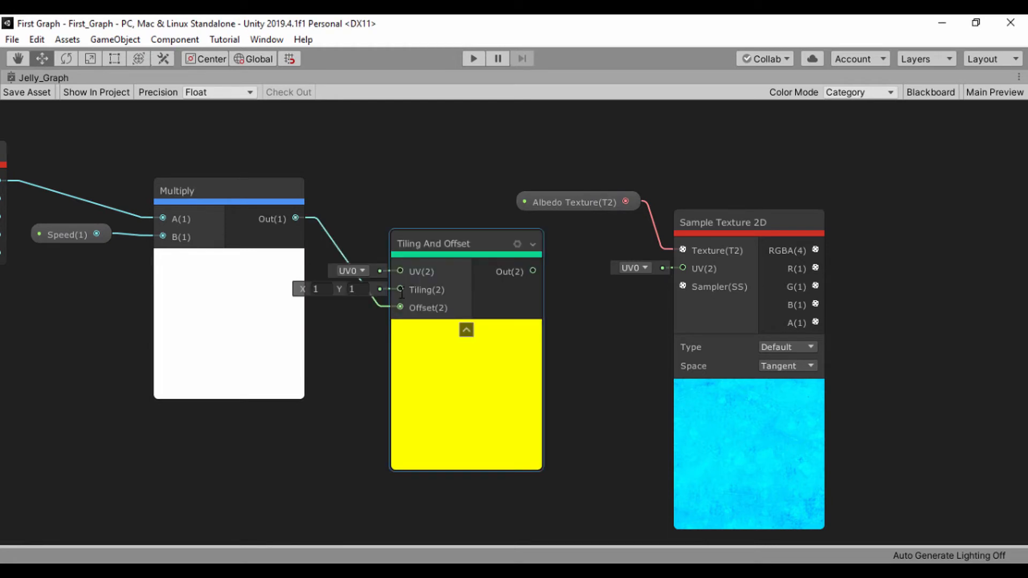
click(466, 330)
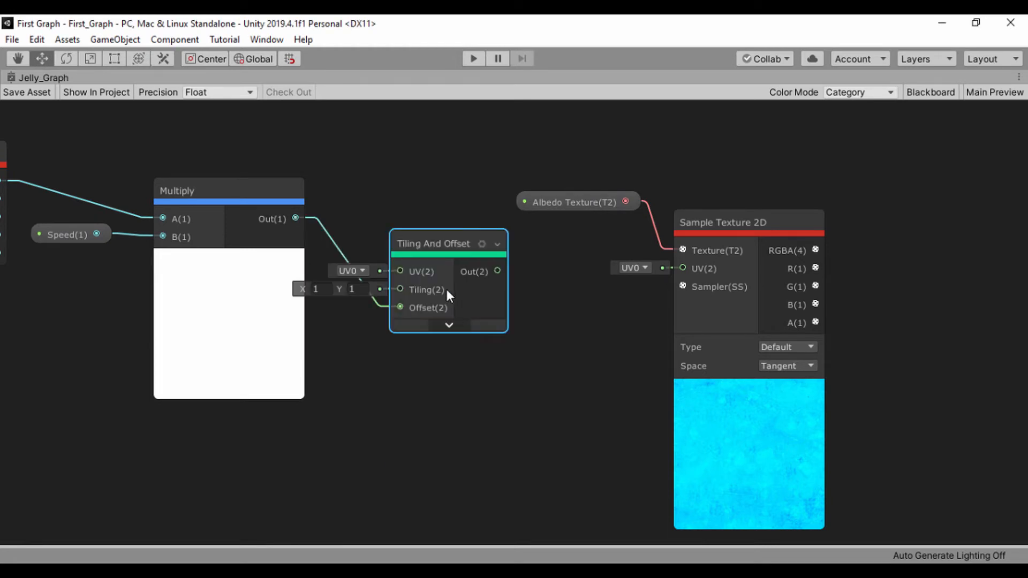
drag(448, 243, 481, 296)
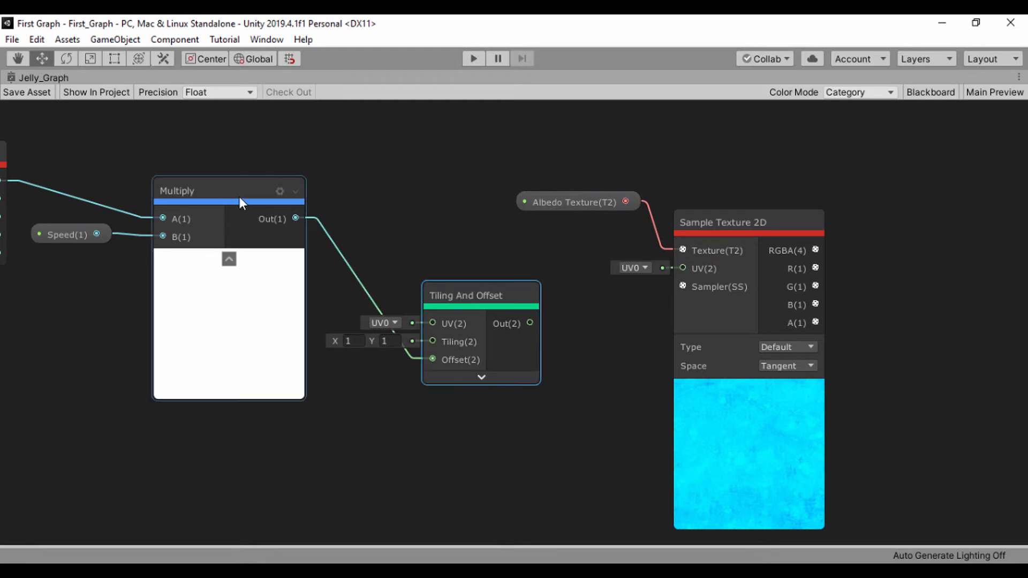
mouse_move(271, 244)
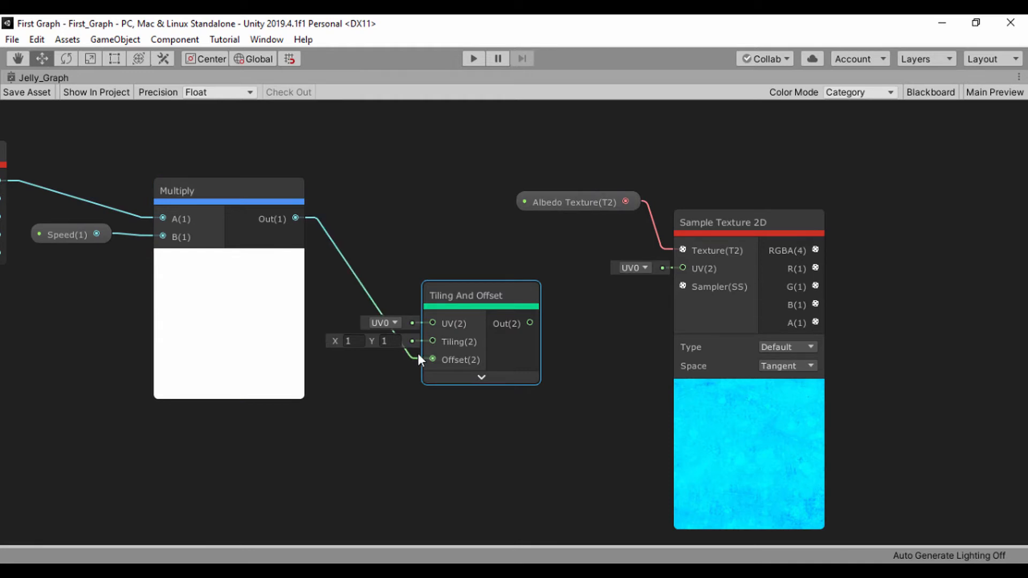
drag(530, 323, 682, 267)
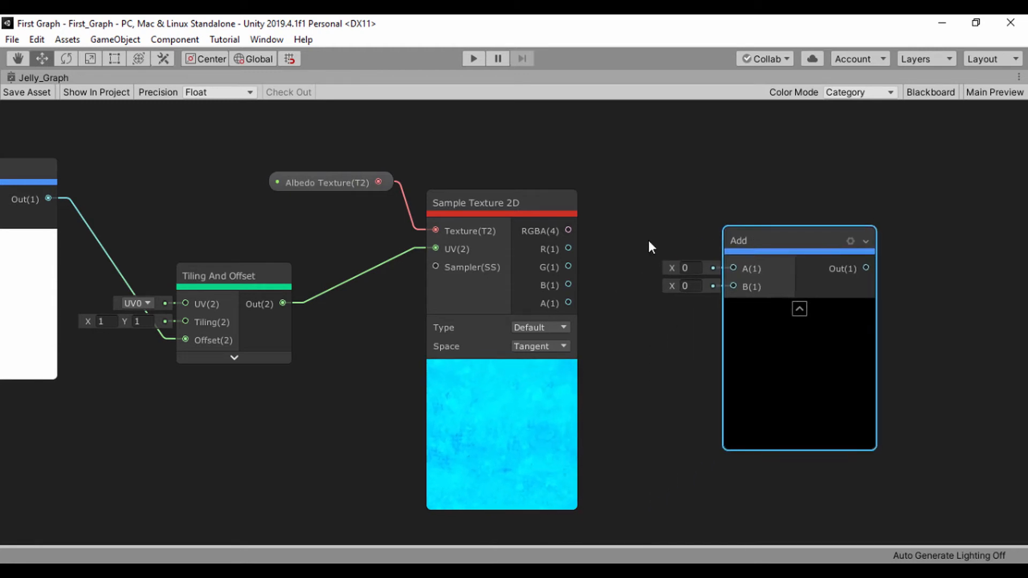
Step: Feed the sampler's RGBA into Add's A input and add a Color node
drag(568, 230, 732, 268)
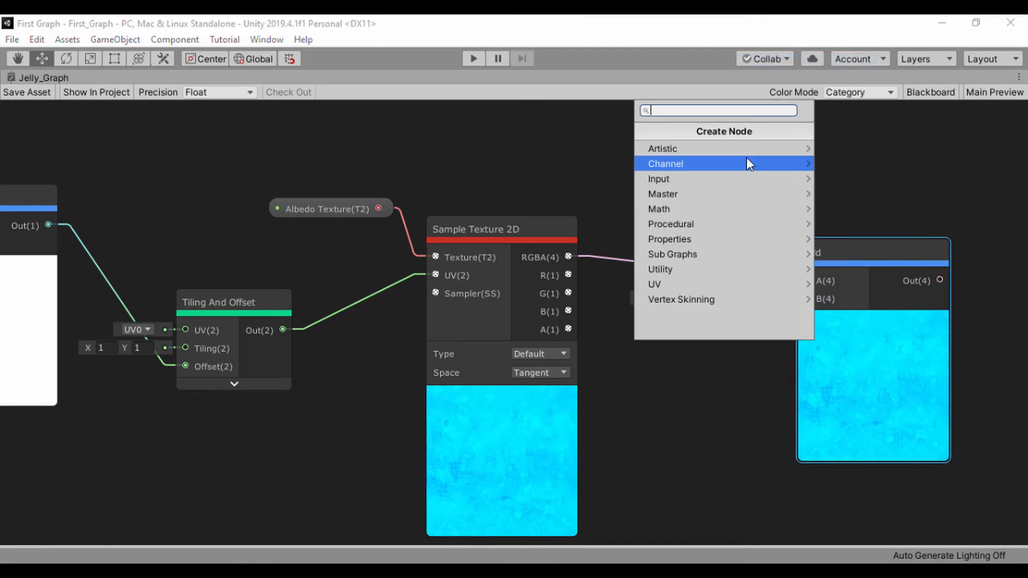
text(color)
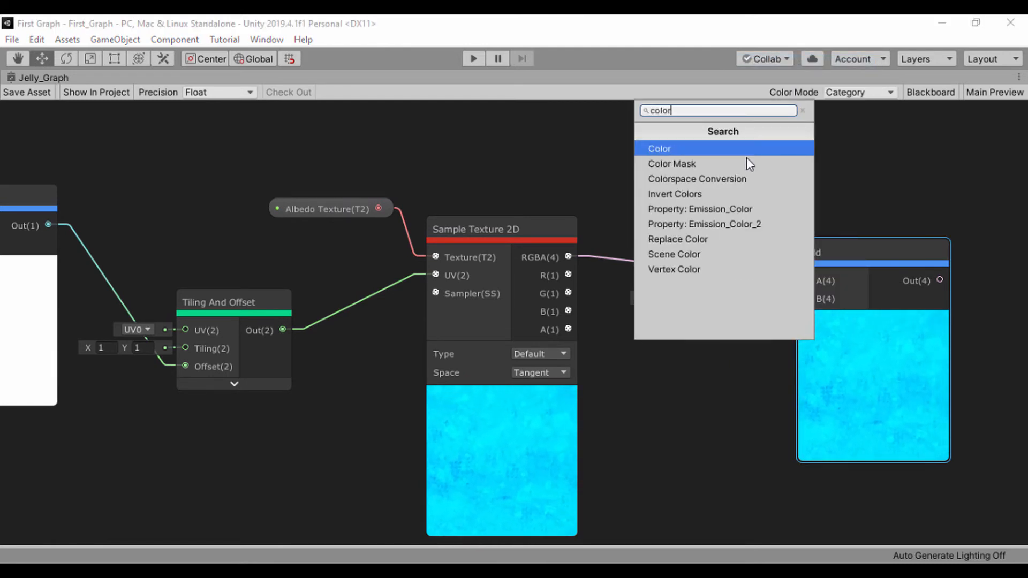
click(842, 449)
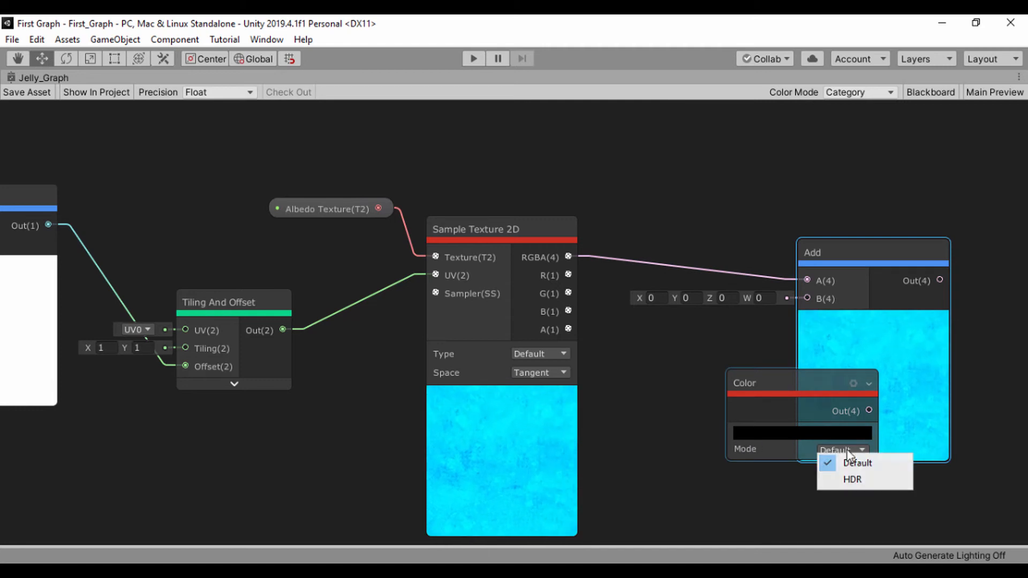
Step: Set the Color node to HDR mode with a green colour
click(851, 479)
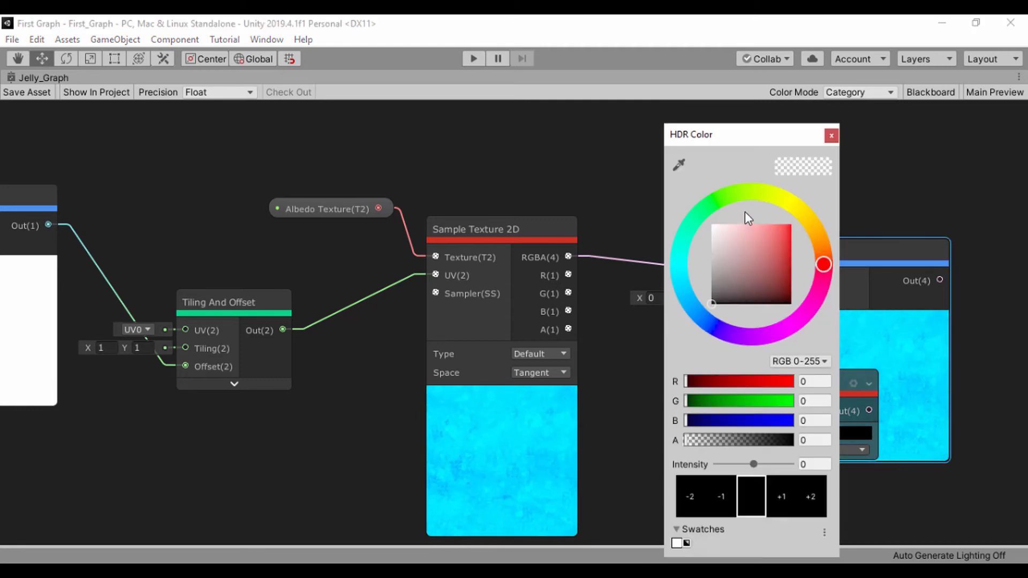
click(679, 265)
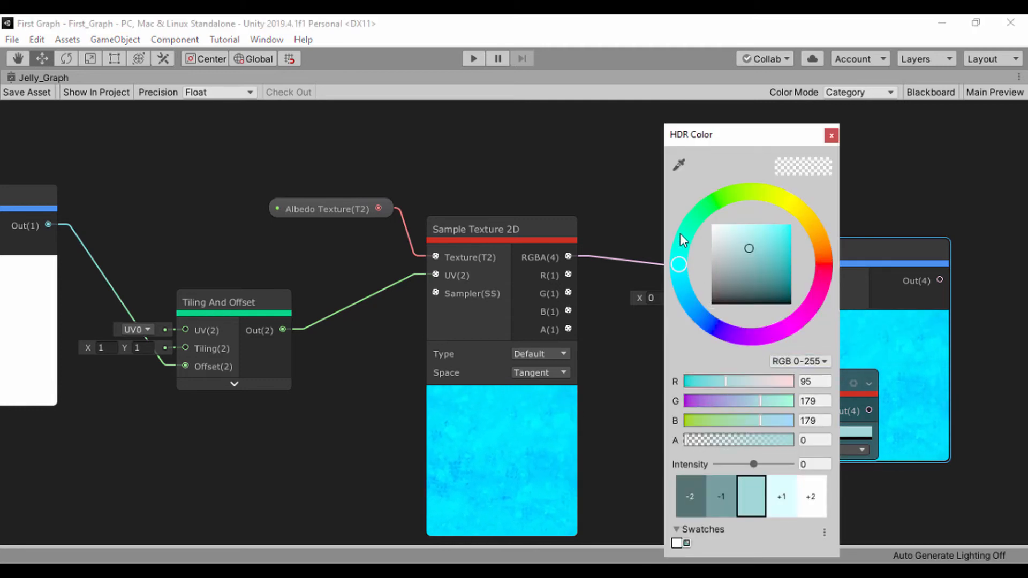
click(692, 221)
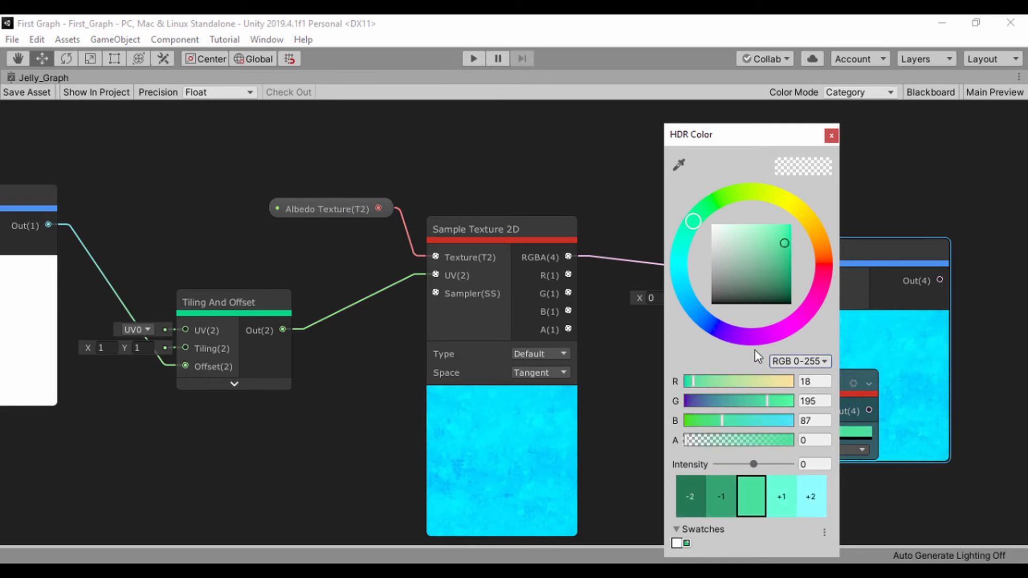
click(830, 135)
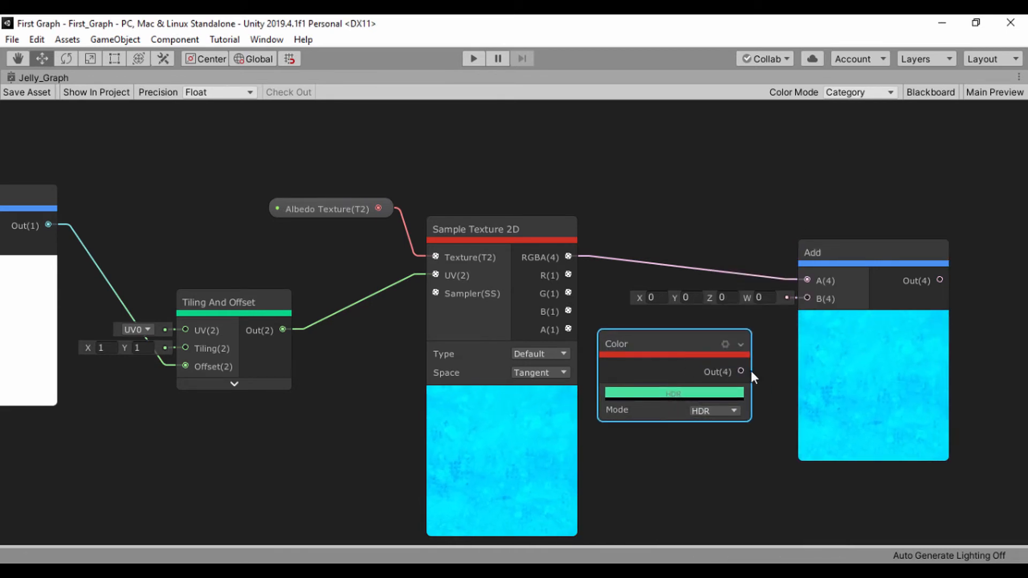
Step: Wire the Color node into Add's B input and change its colour to a golden brown
drag(741, 371, 805, 298)
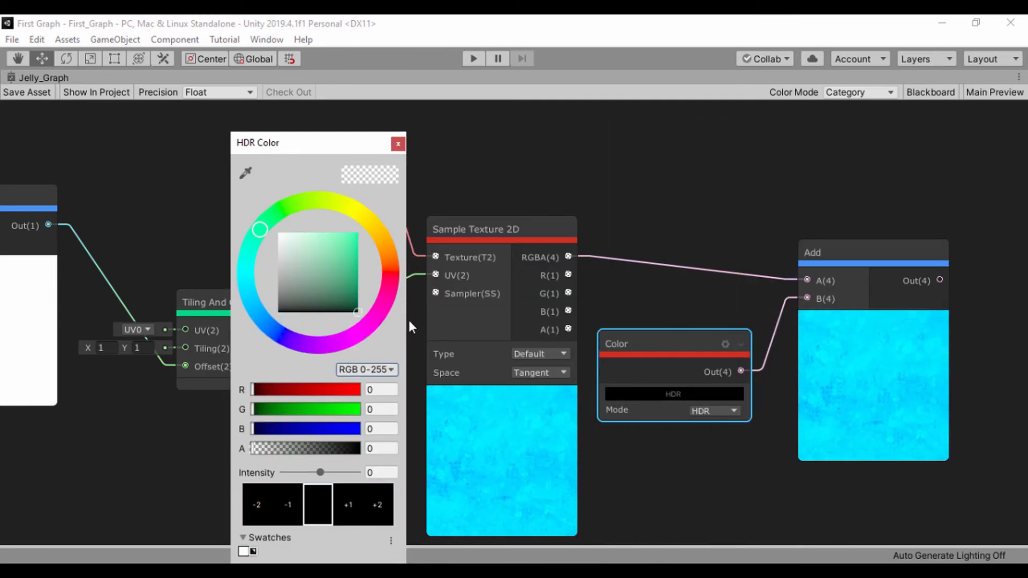
click(358, 290)
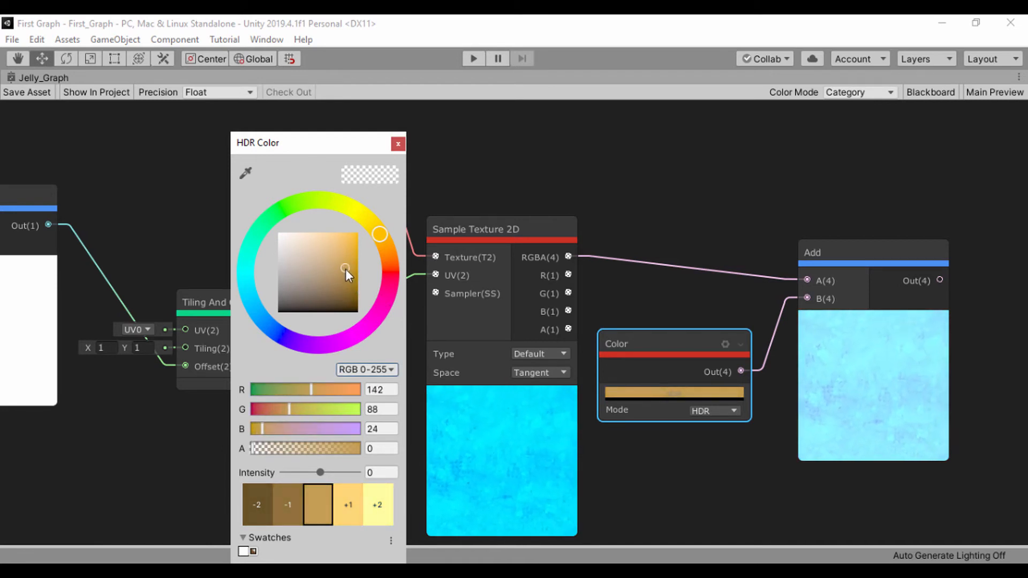
click(399, 144)
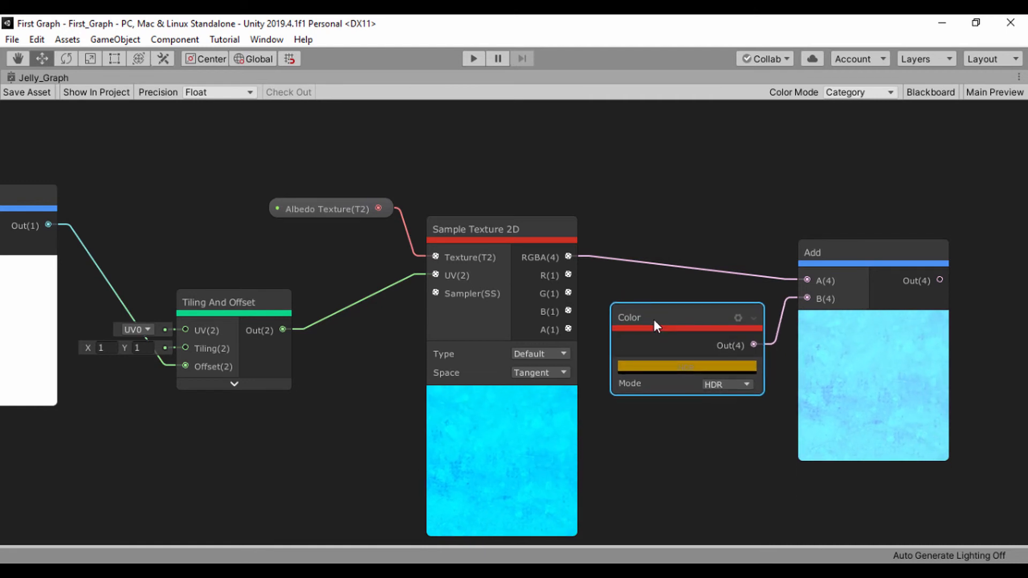
Step: Convert the golden Color node to an exposed HDR property named Albedo color in the Blackboard
right_click(655, 325)
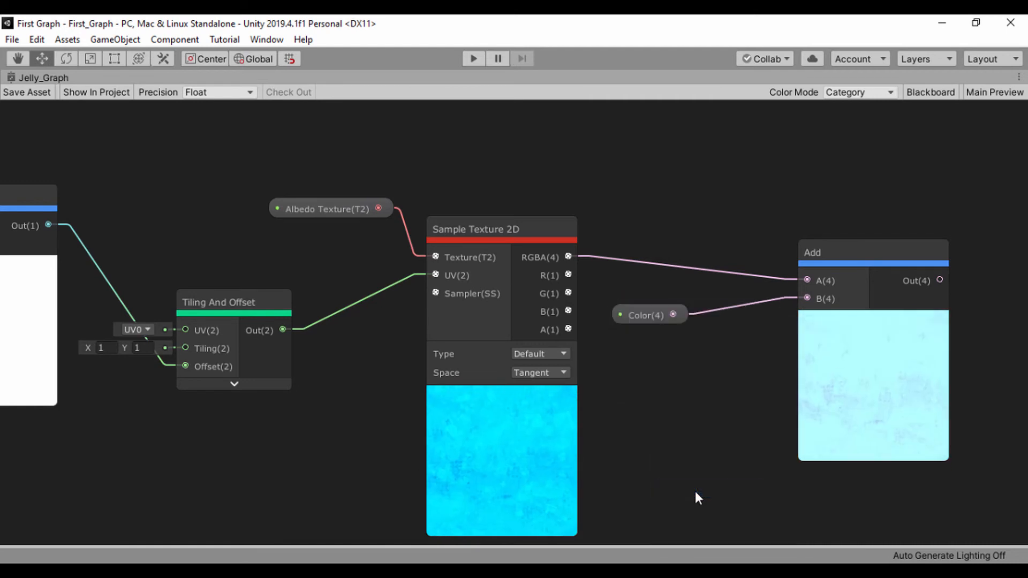
click(646, 314)
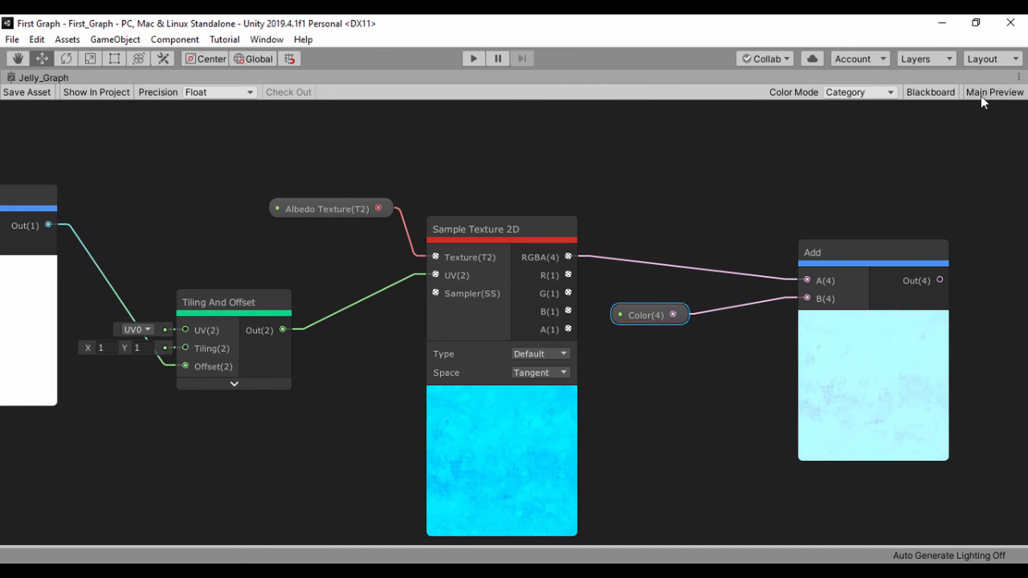
click(930, 93)
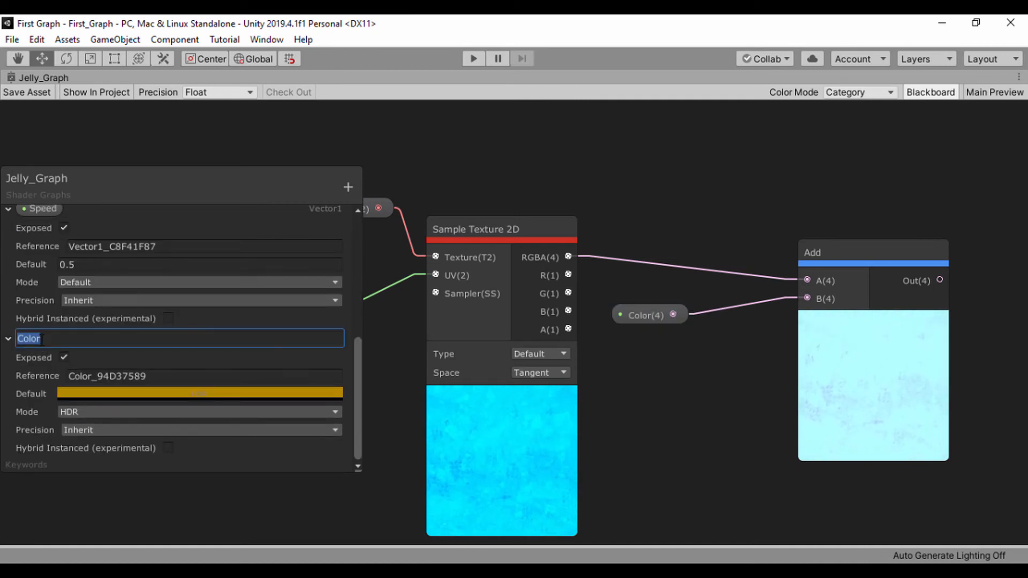
text(Add)
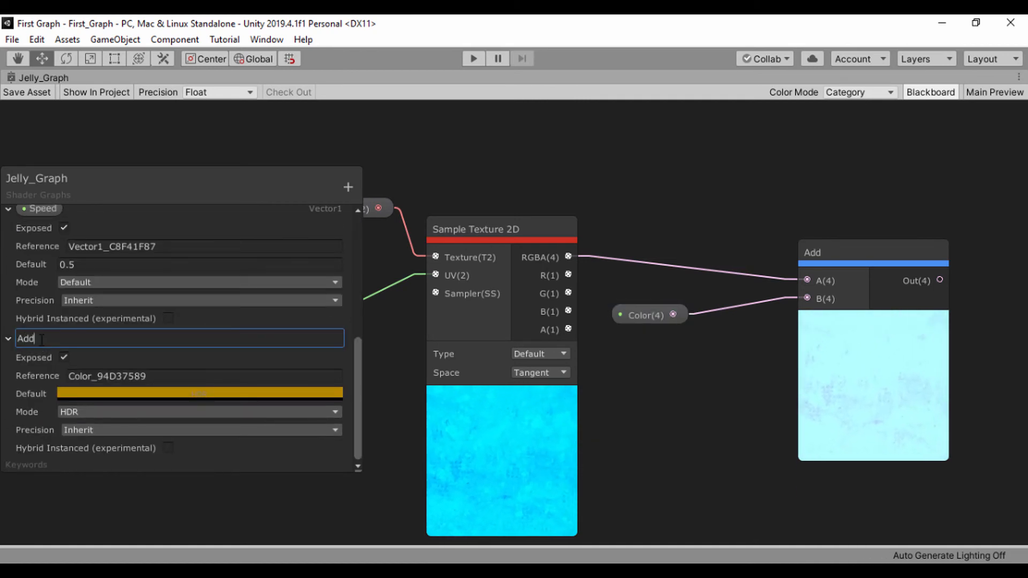
key(Backspace)
text(lbedo color)
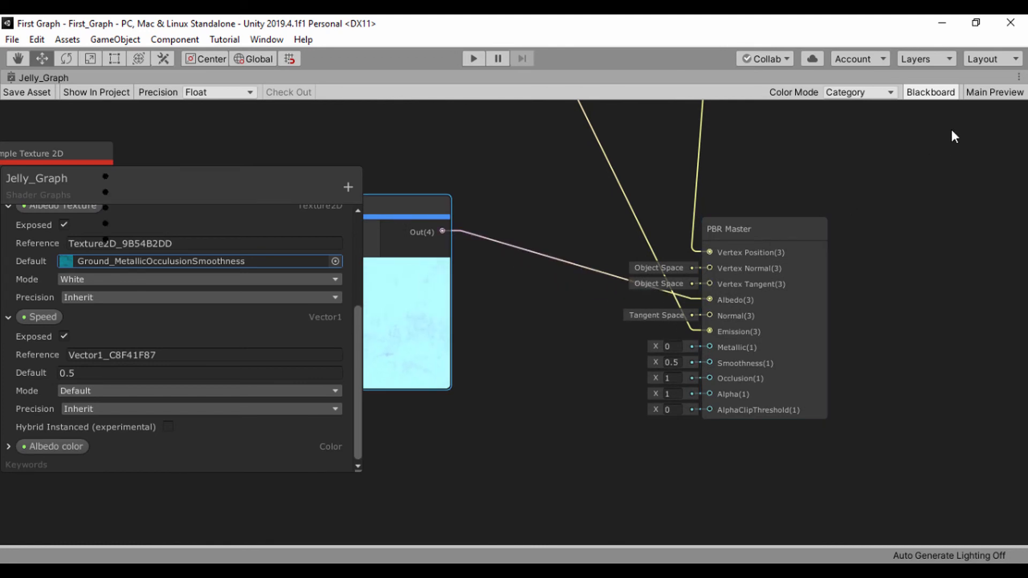
Step: Show the Main Preview so the jelly shape renders with its new texture and colour
click(996, 92)
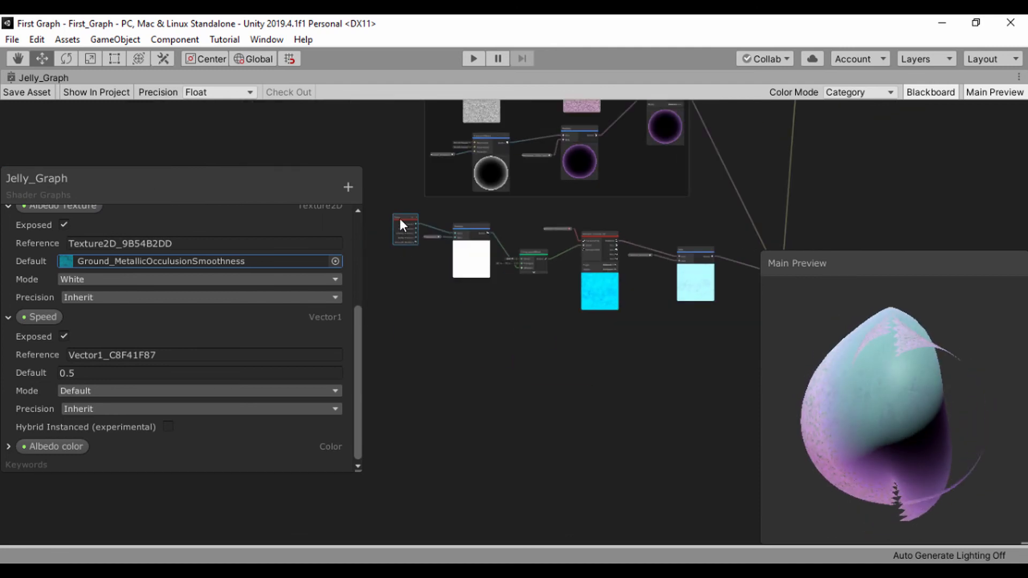
Step: Group the Time, Speed, Multiply and Tiling And Offset nodes and name the group Albedo
drag(393, 203, 738, 364)
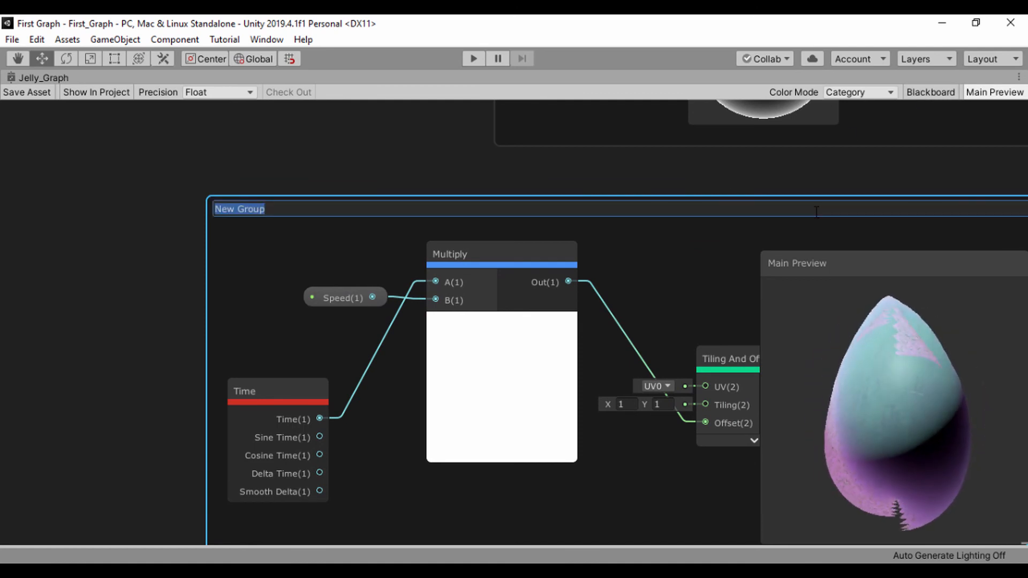
text(Albedo)
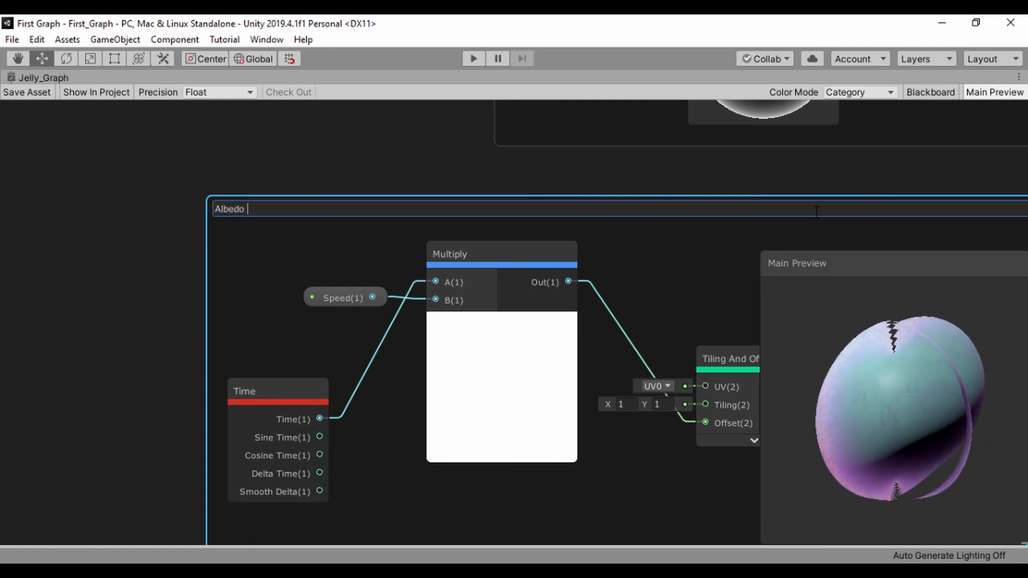